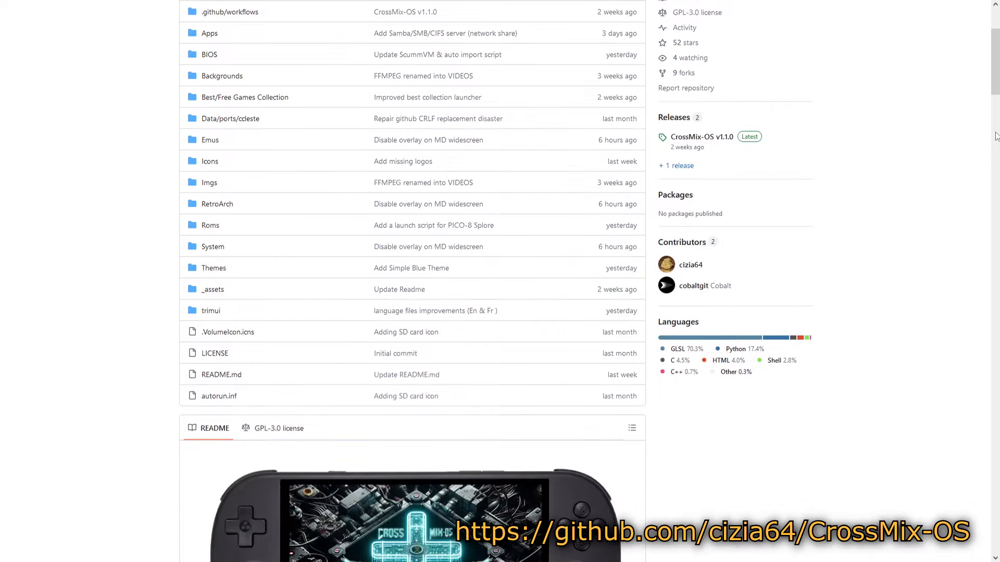
pyautogui.scroll(-3)
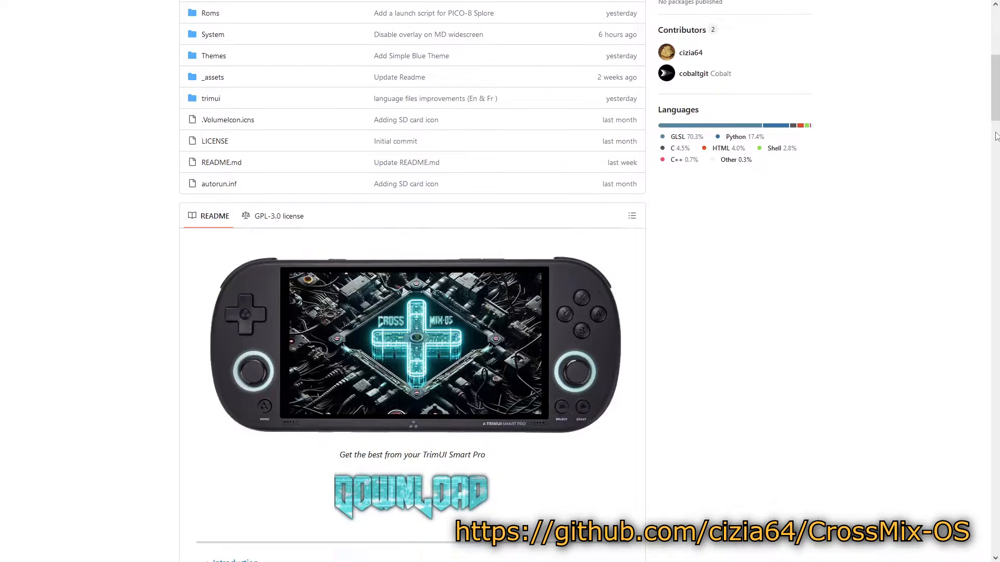
pyautogui.scroll(-3)
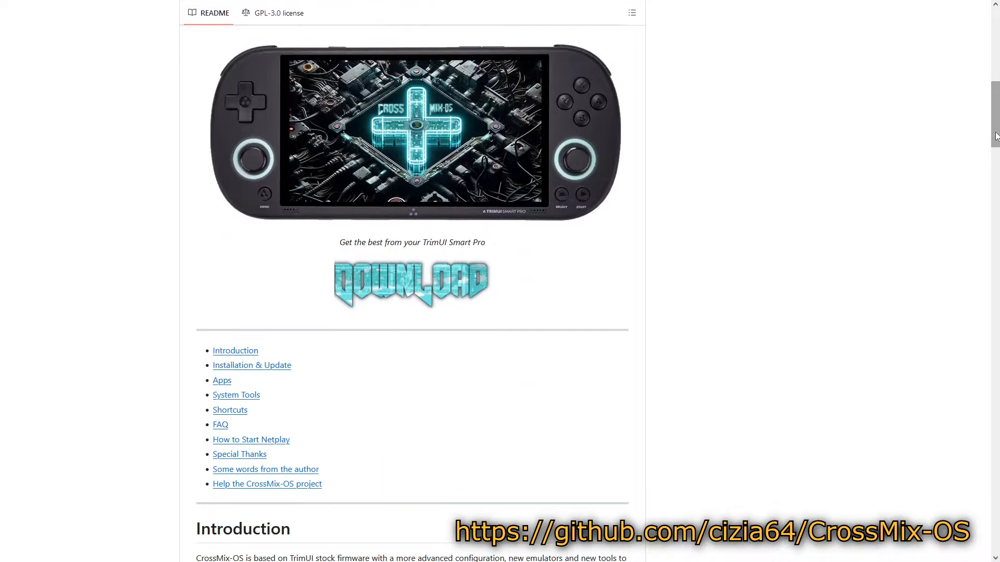
pyautogui.scroll(-3)
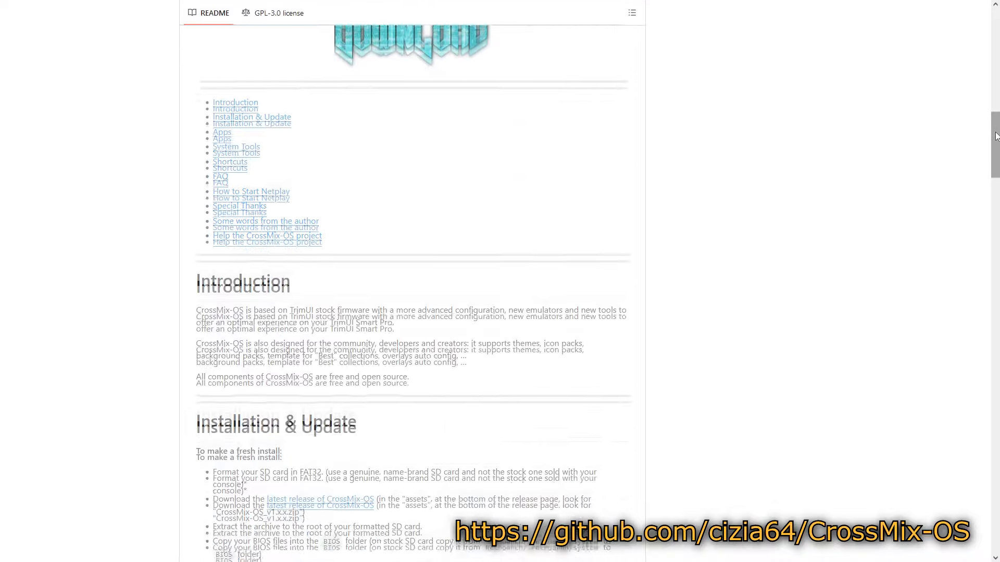
pyautogui.scroll(-3)
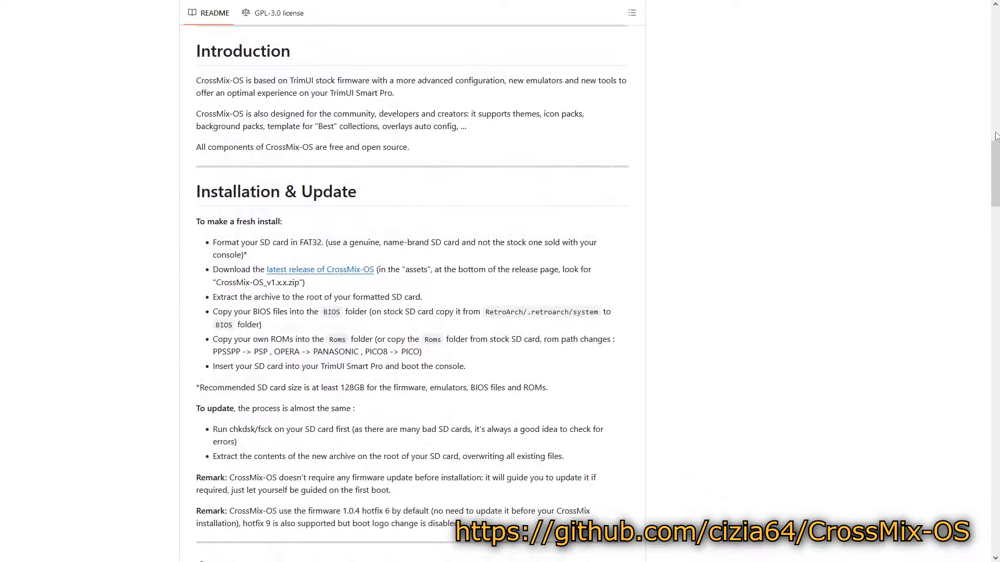
pyautogui.scroll(-3)
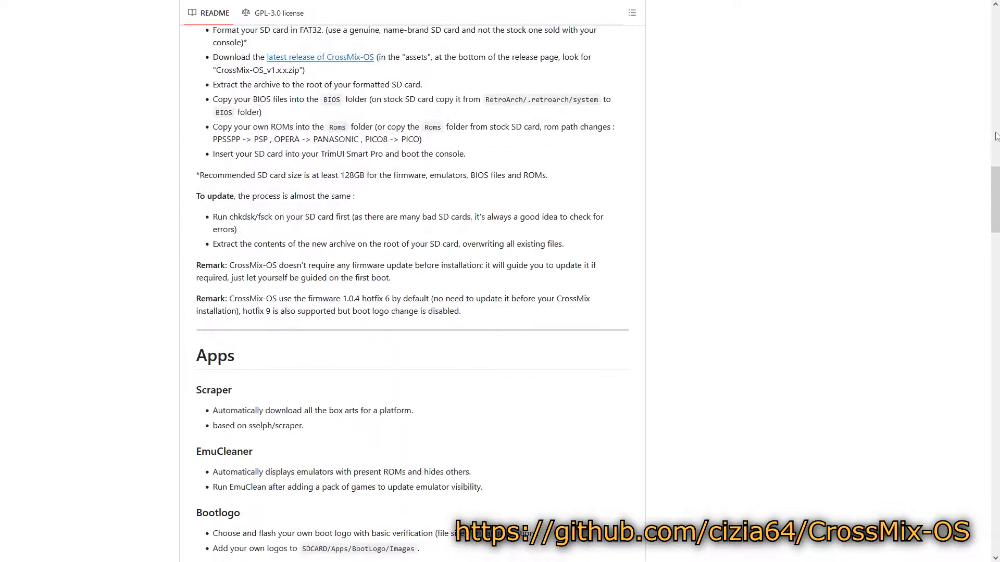
pyautogui.scroll(-3)
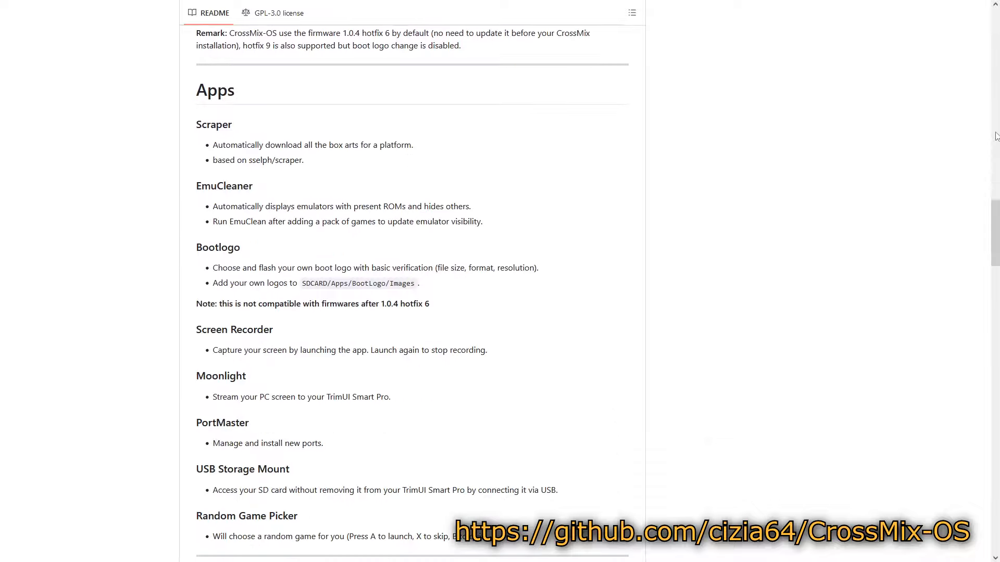
pyautogui.scroll(-3)
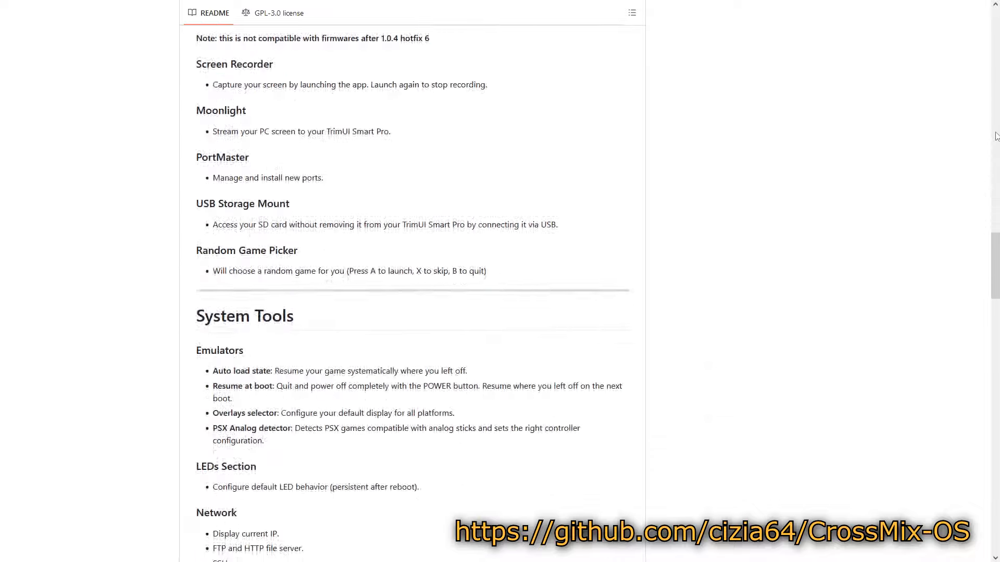
pyautogui.scroll(-3)
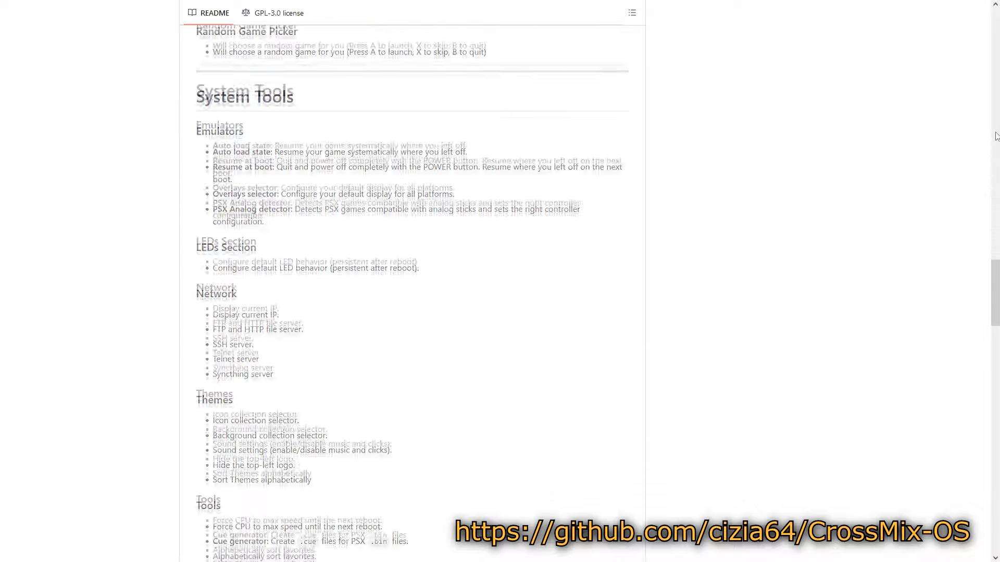
pyautogui.scroll(-3)
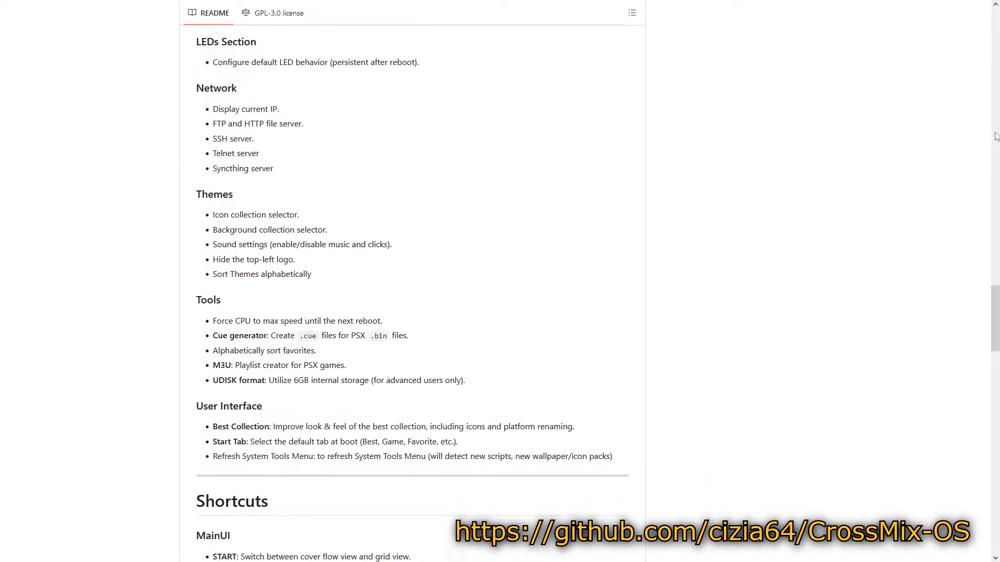